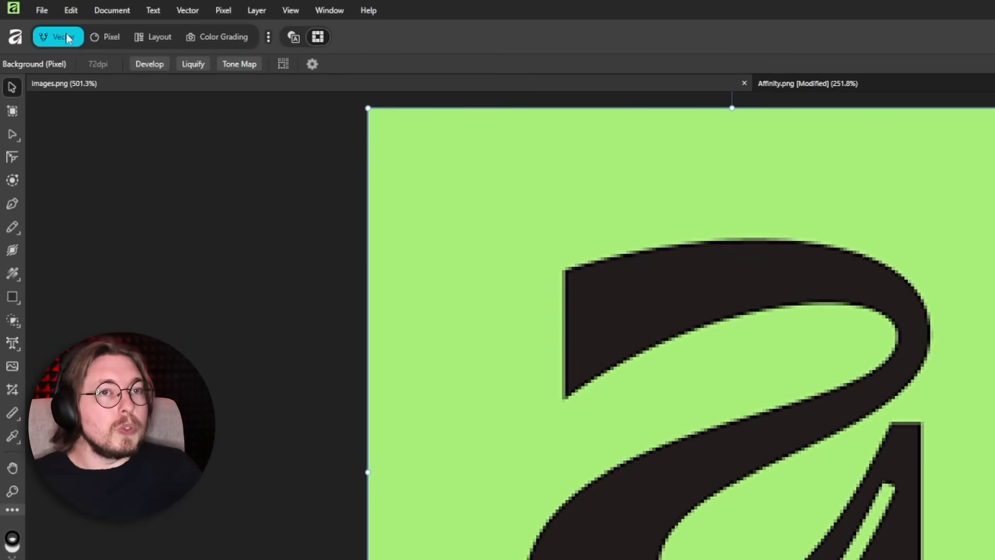
pyautogui.moveTo(293, 37)
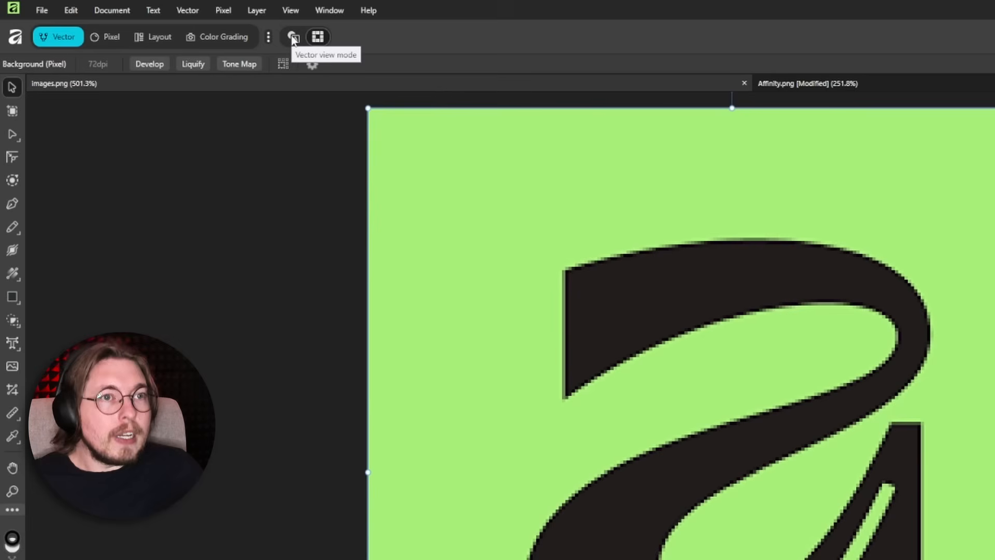
# Step: Put the canvas into vector view mode for the pixelated 'a' image
pyautogui.click(292, 36)
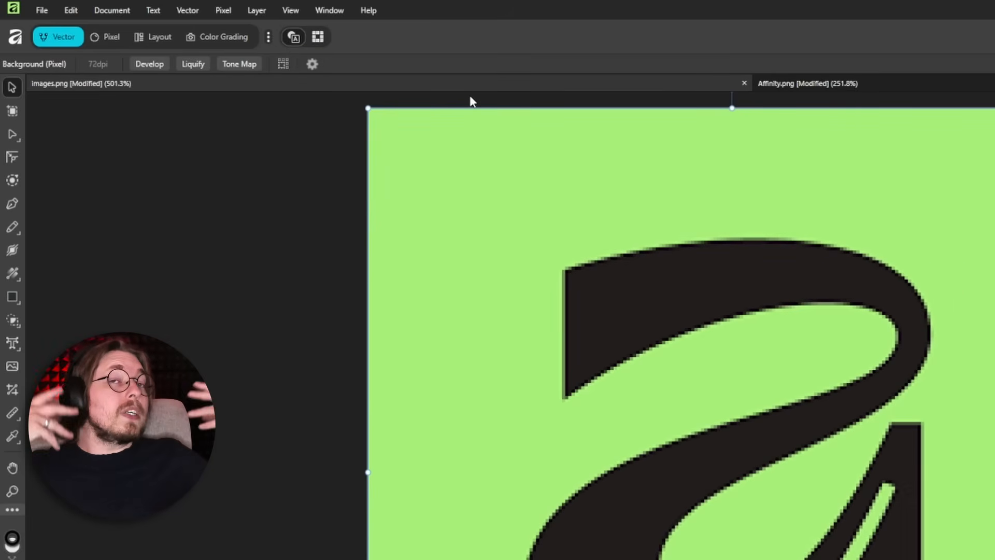
pyautogui.moveTo(51, 183)
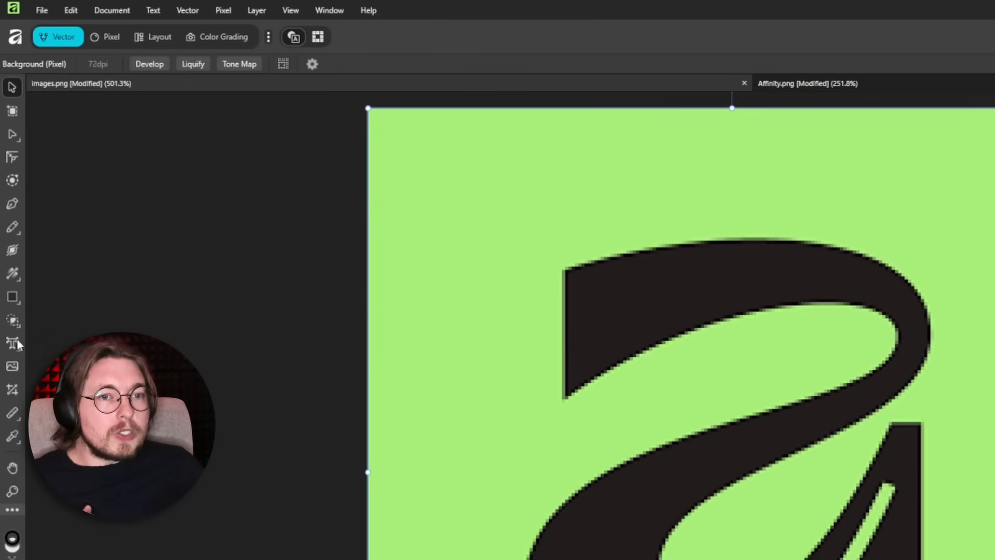
# Step: Draw with the Rectangle tool along the logo edge, zoom in deep and set the stroke to 1.5 pt
pyautogui.moveTo(542, 202); pyautogui.dragTo(781, 395)
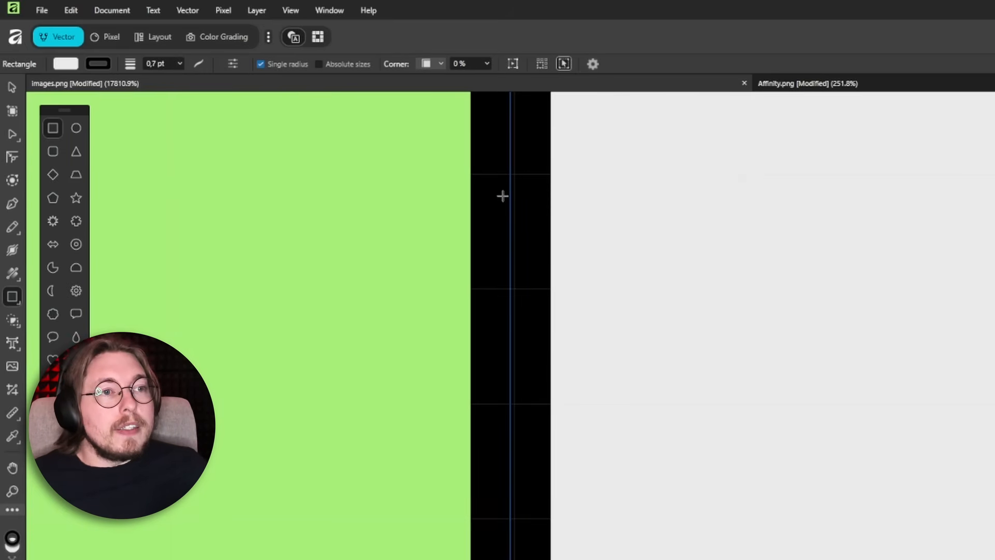
pyautogui.scroll(-3)
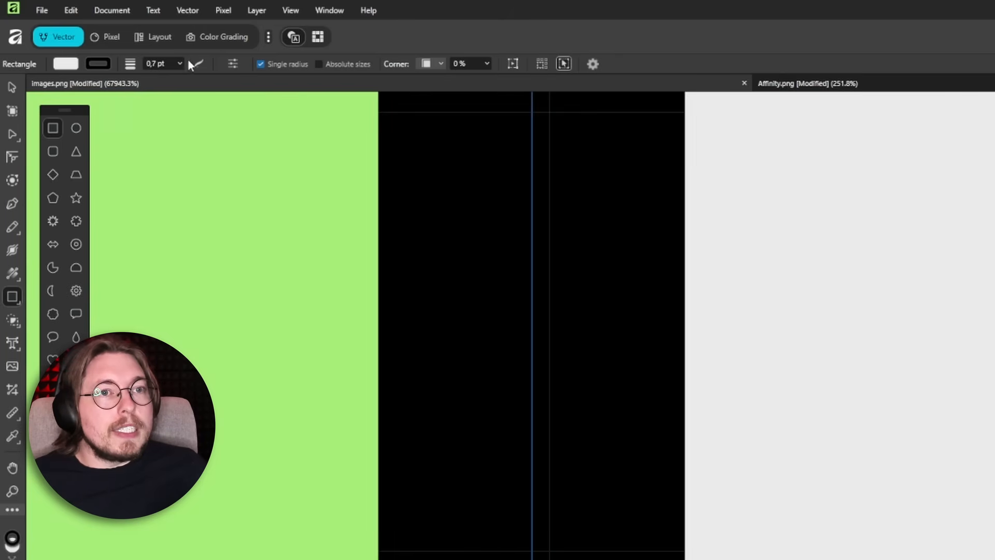
pyautogui.moveTo(190, 78); pyautogui.dragTo(188, 78)
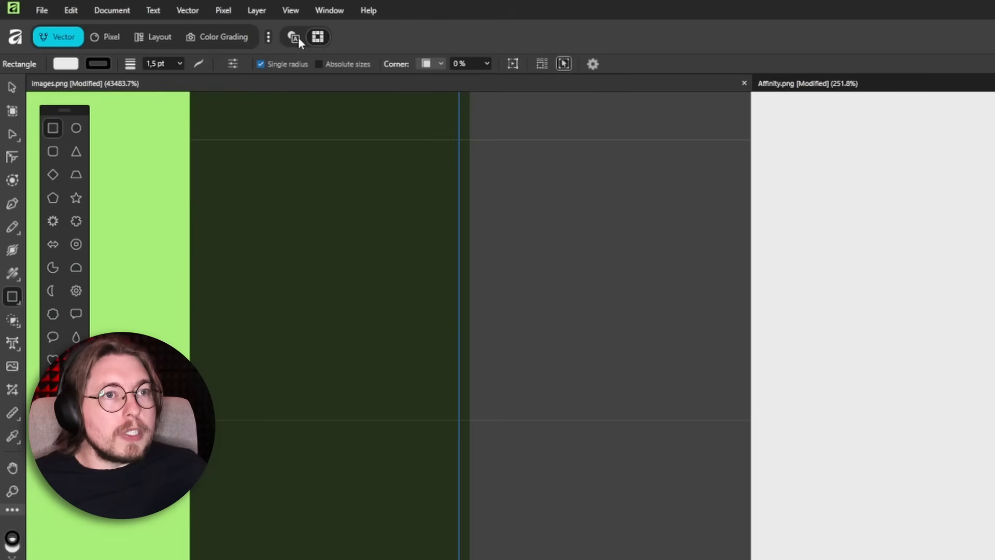
pyautogui.moveTo(293, 37)
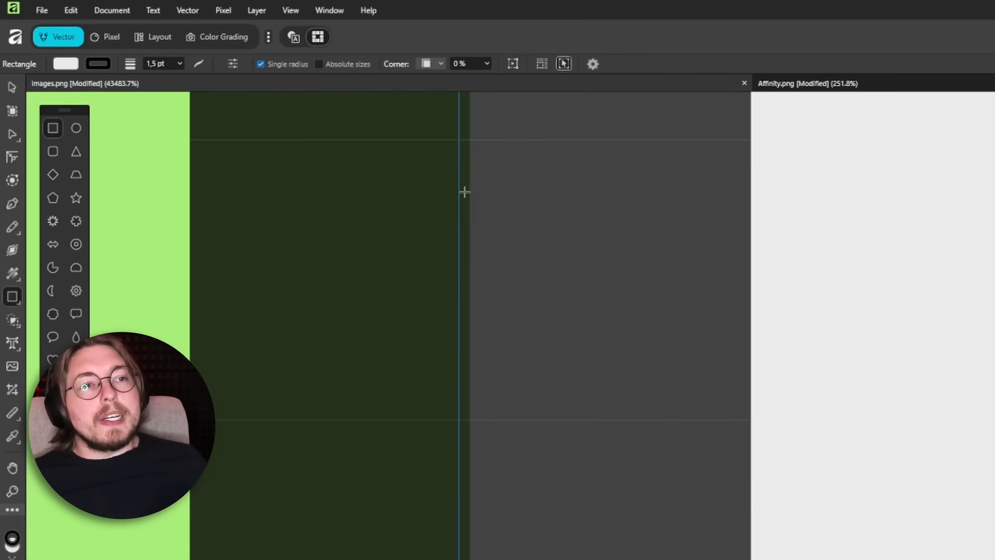
# Step: Zoom back out and move to the Pixel Studio raster workspace
pyautogui.scroll(-3)
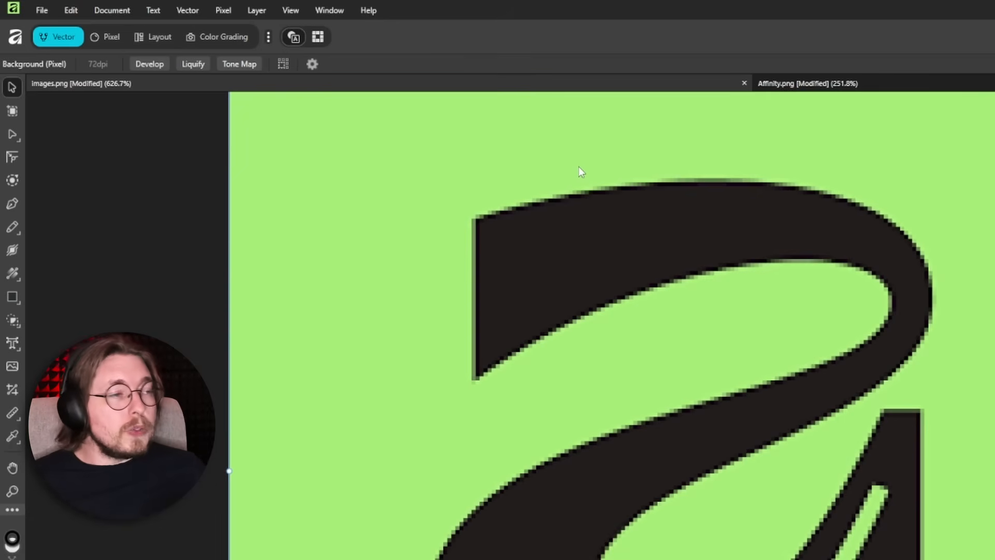
pyautogui.moveTo(501, 133)
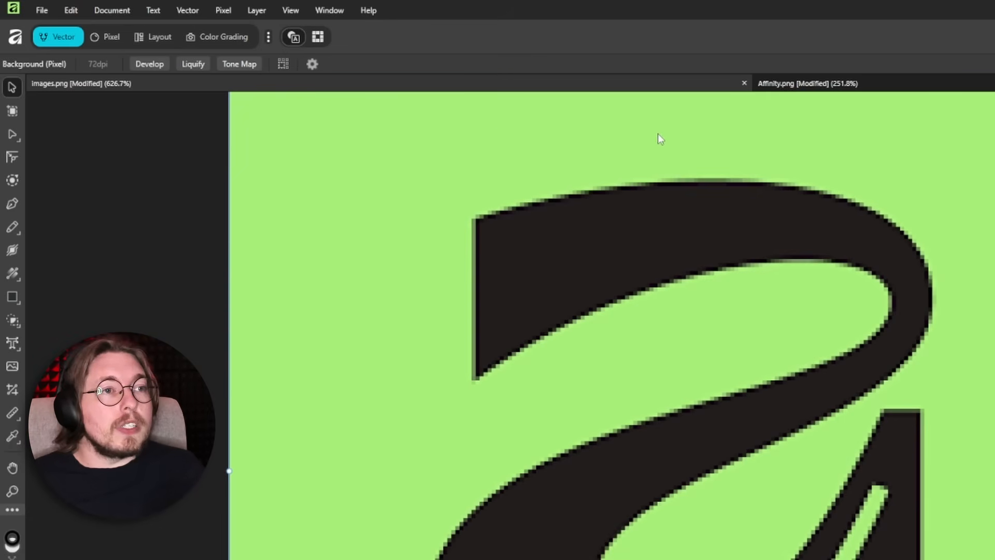
pyautogui.moveTo(168, 57)
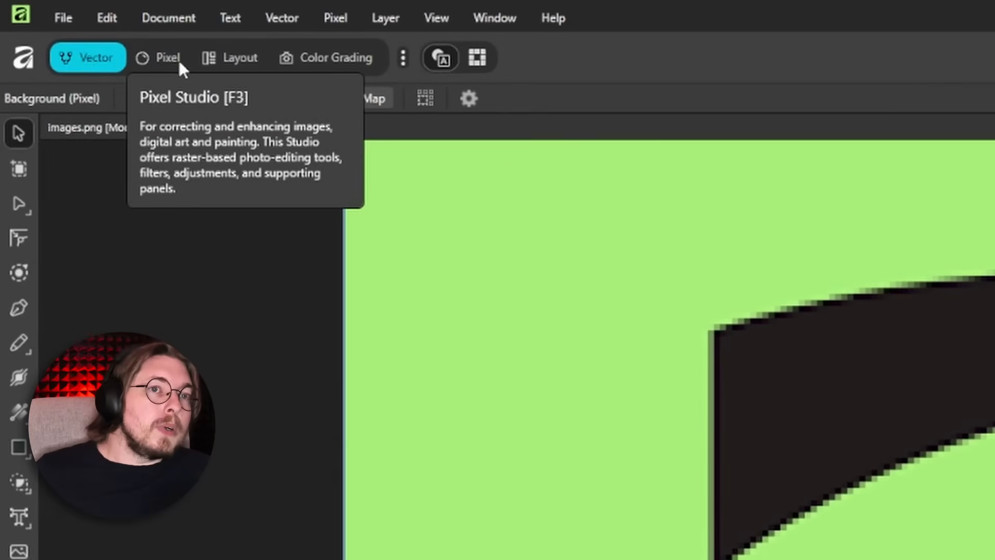
pyautogui.click(168, 57)
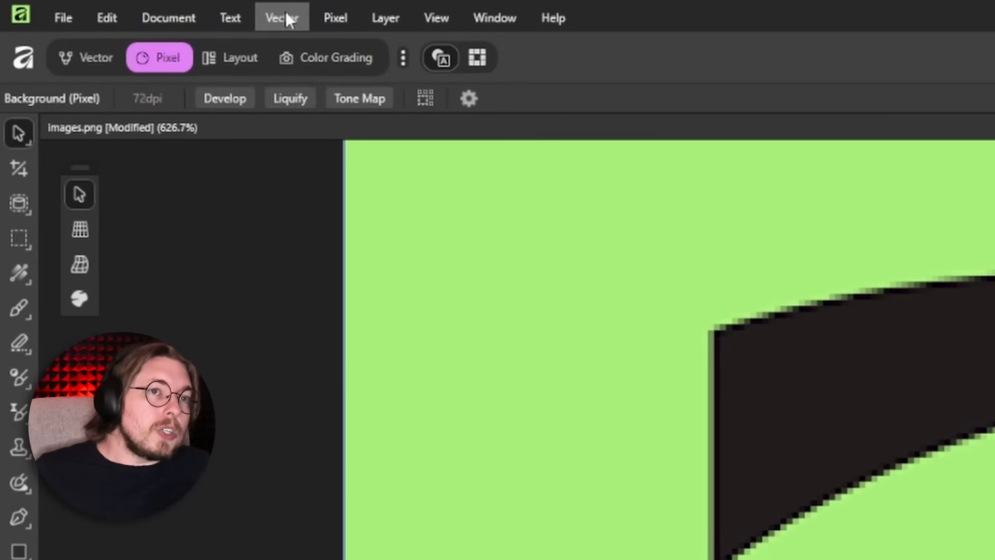
pyautogui.moveTo(282, 25)
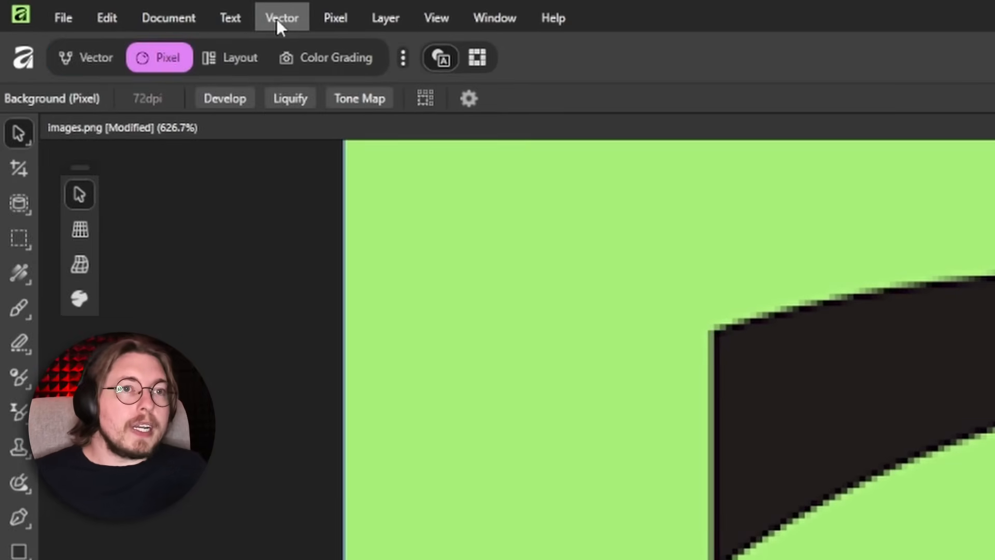
# Step: Start an Image Trace of the logo and test edge thresholds of 59%, 96%, 12% and 7%
pyautogui.click(281, 17)
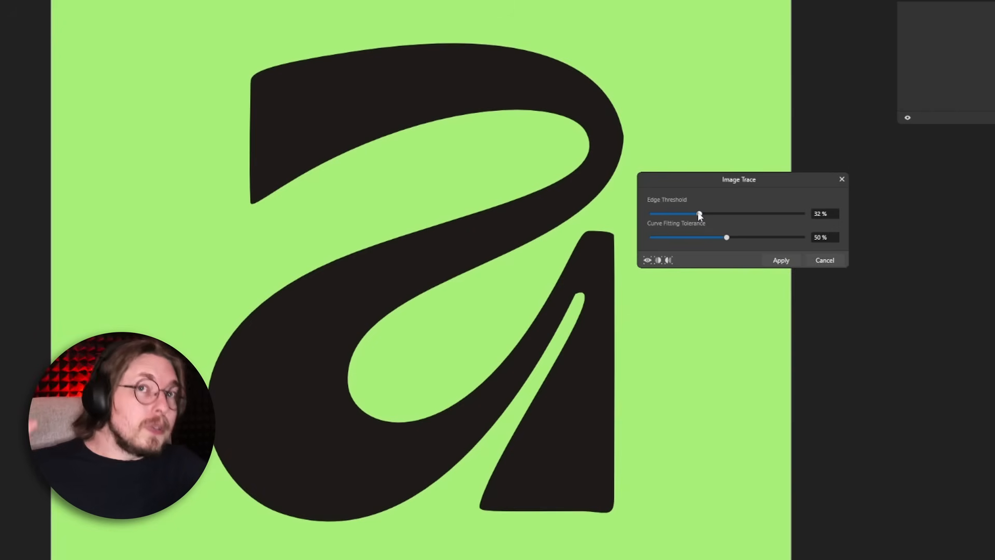
pyautogui.moveTo(703, 216)
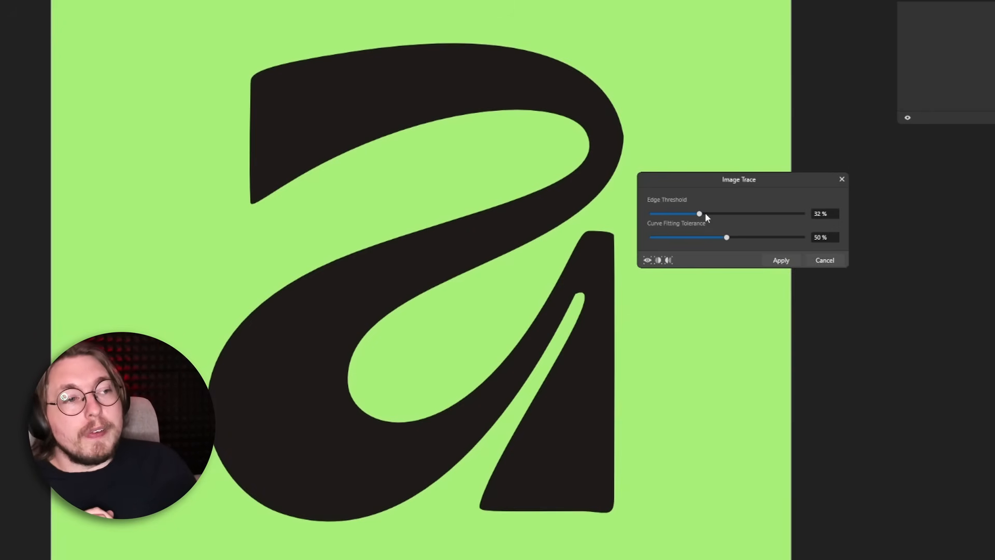
pyautogui.moveTo(698, 213); pyautogui.dragTo(740, 214)
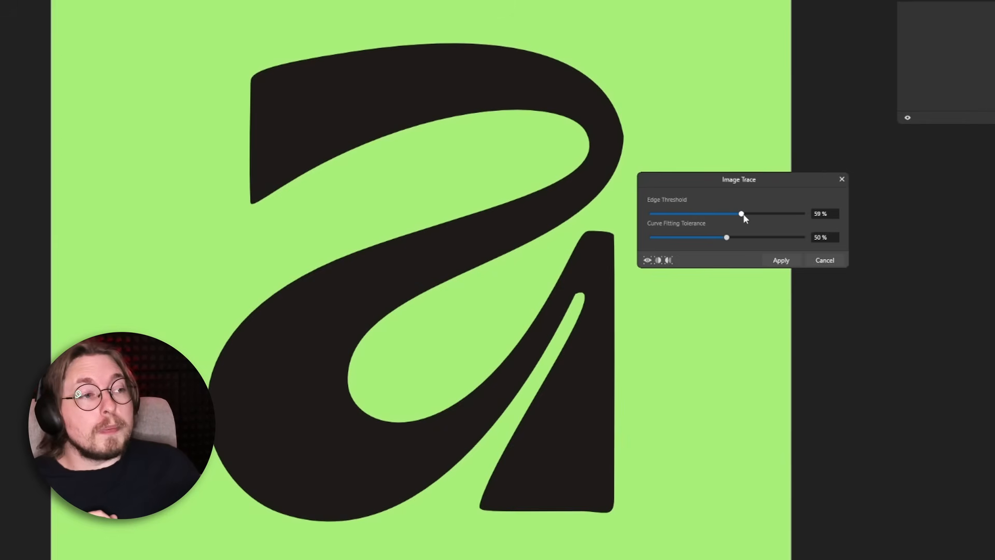
pyautogui.moveTo(740, 213); pyautogui.dragTo(795, 213)
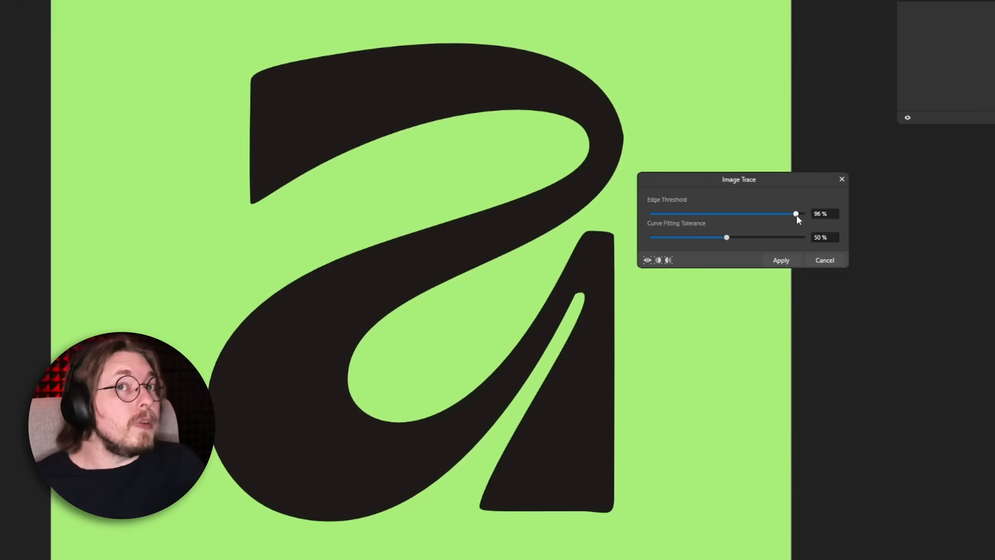
pyautogui.moveTo(795, 213); pyautogui.dragTo(670, 213)
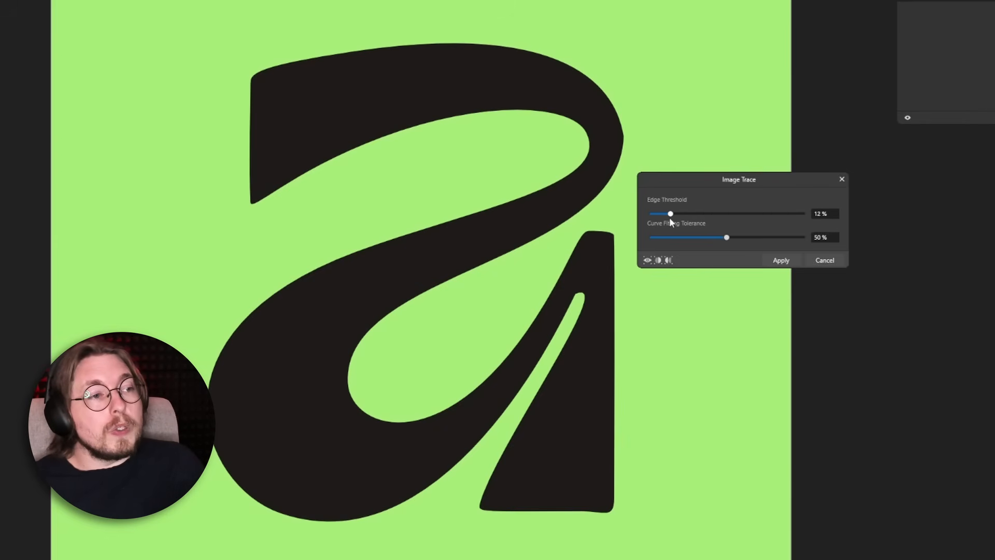
pyautogui.moveTo(668, 214); pyautogui.dragTo(663, 213)
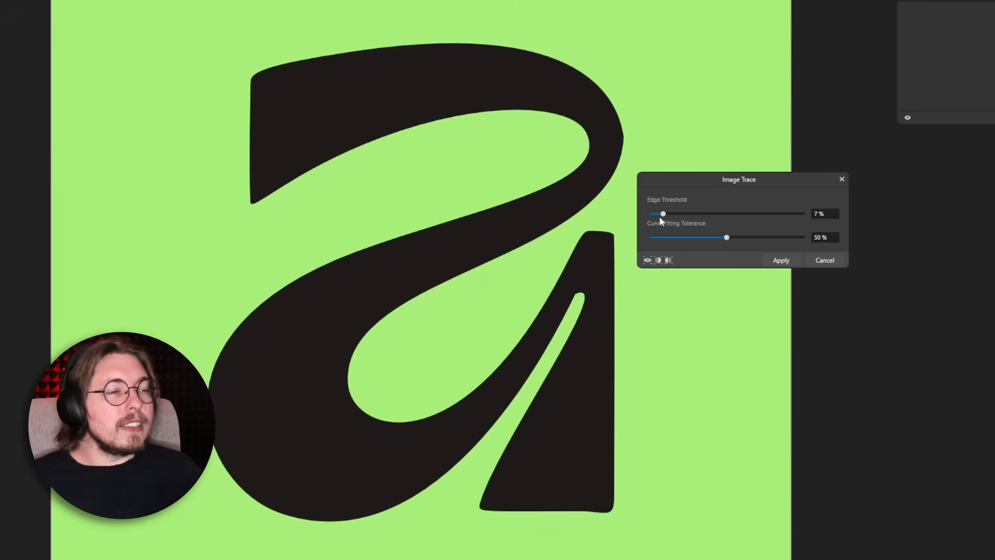
# Step: Try edge thresholds of 74% and 95%, then settle back on 7%
pyautogui.moveTo(662, 214); pyautogui.dragTo(763, 213)
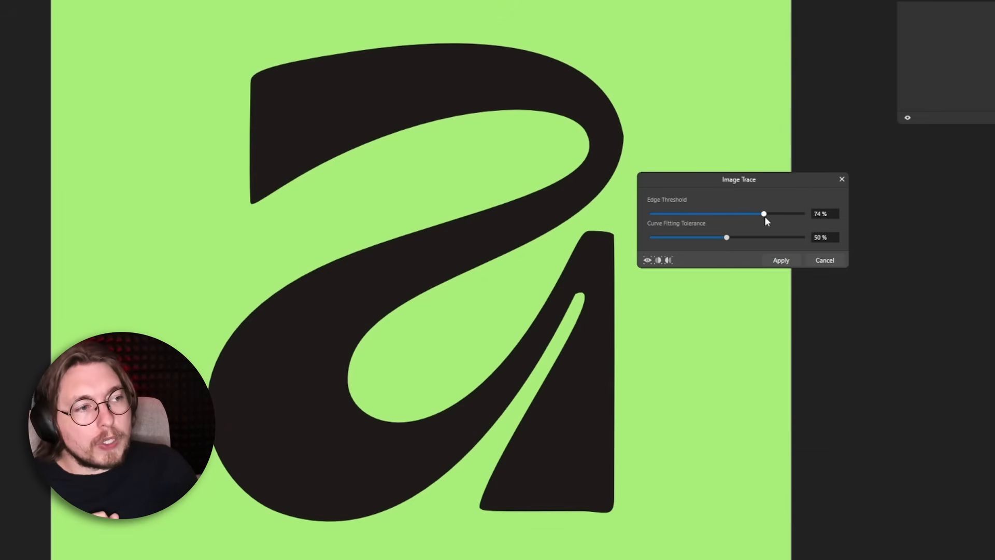
pyautogui.moveTo(763, 214); pyautogui.dragTo(795, 214)
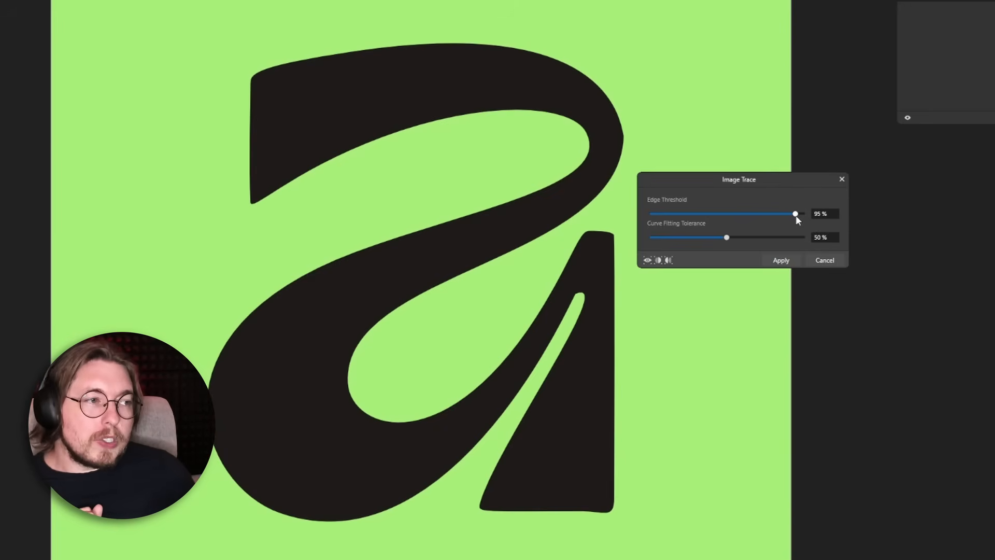
pyautogui.moveTo(795, 213); pyautogui.dragTo(660, 213)
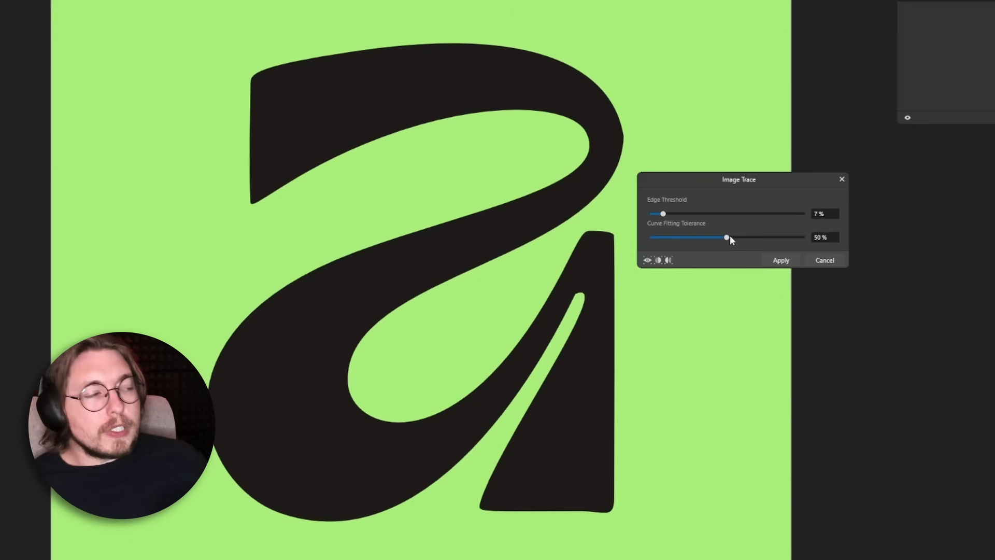
# Step: Test curve fitting tolerance at 3%, 0%, 41% and higher, then leave it at 0%
pyautogui.moveTo(727, 237); pyautogui.dragTo(657, 237)
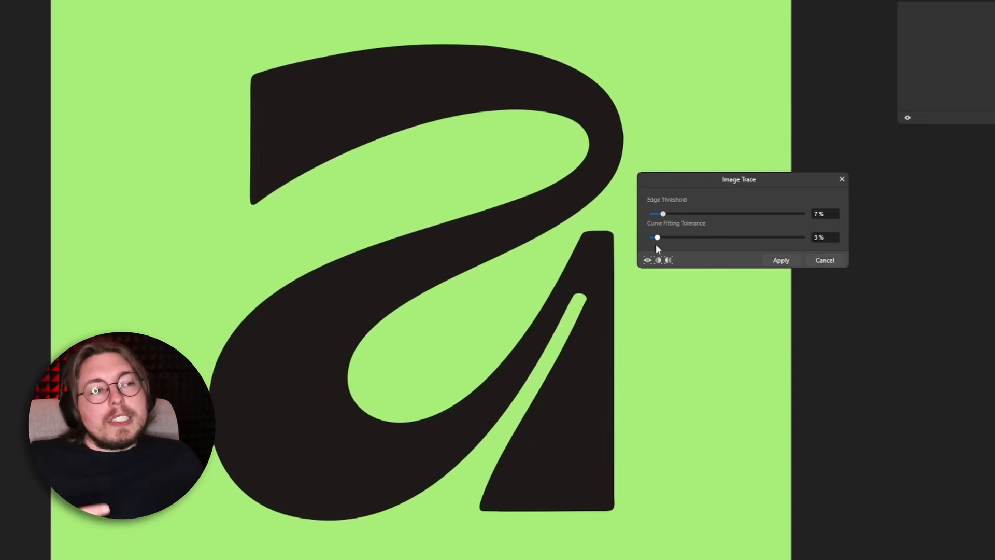
pyautogui.moveTo(657, 237); pyautogui.dragTo(652, 238)
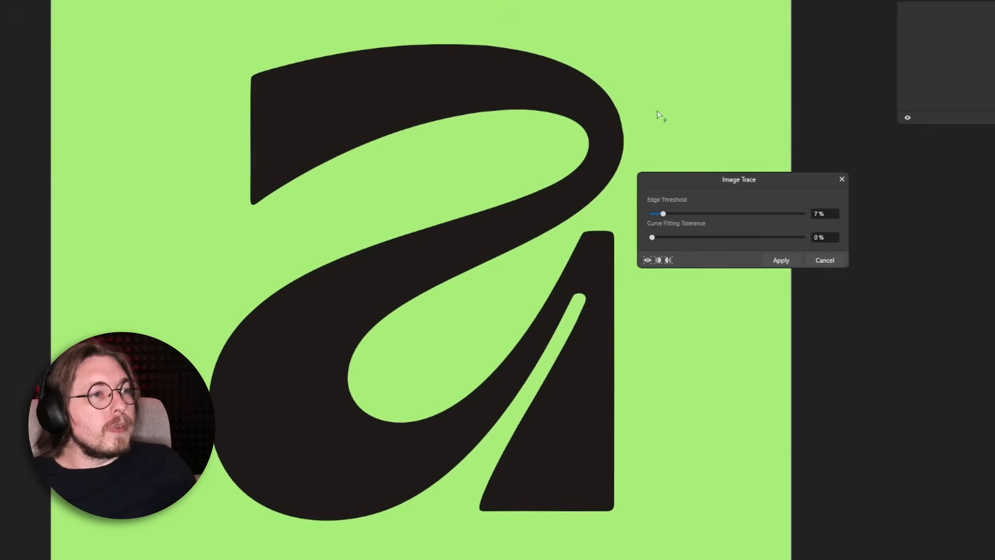
pyautogui.moveTo(606, 196)
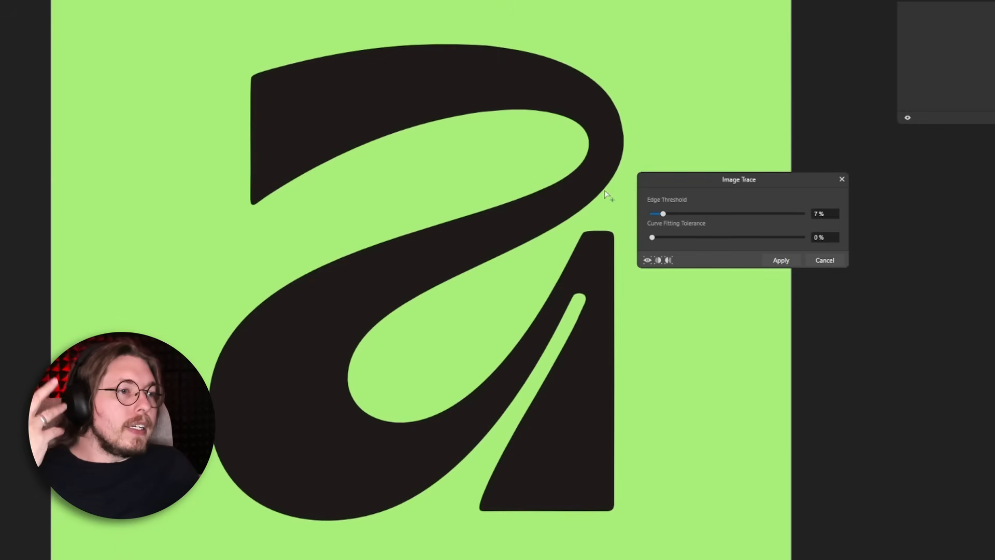
pyautogui.moveTo(664, 254)
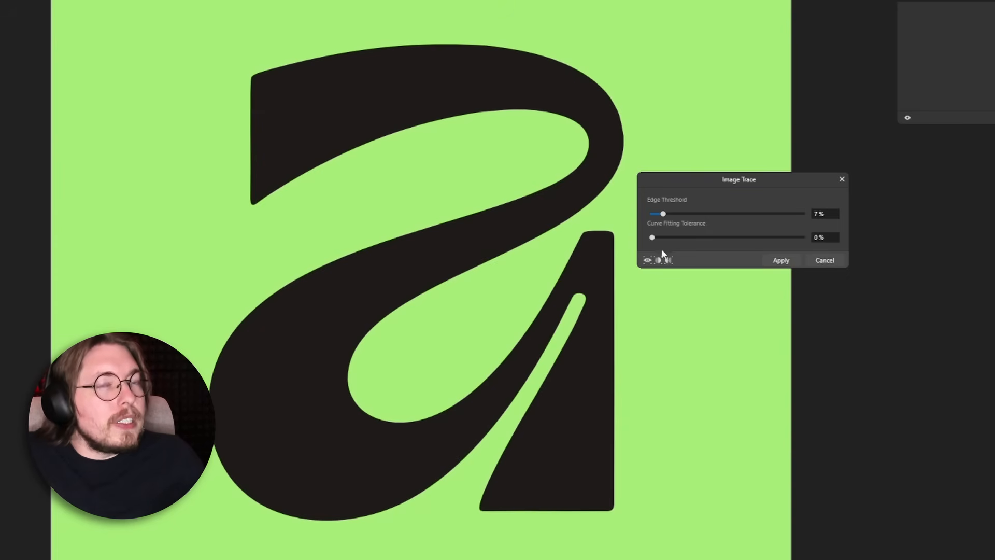
pyautogui.moveTo(652, 237); pyautogui.dragTo(713, 236)
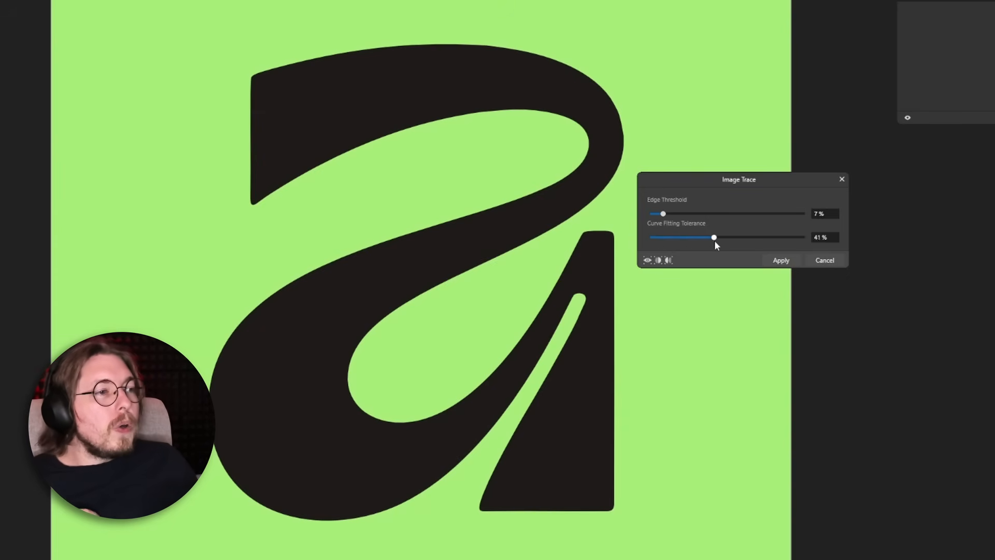
pyautogui.moveTo(713, 236); pyautogui.dragTo(802, 237)
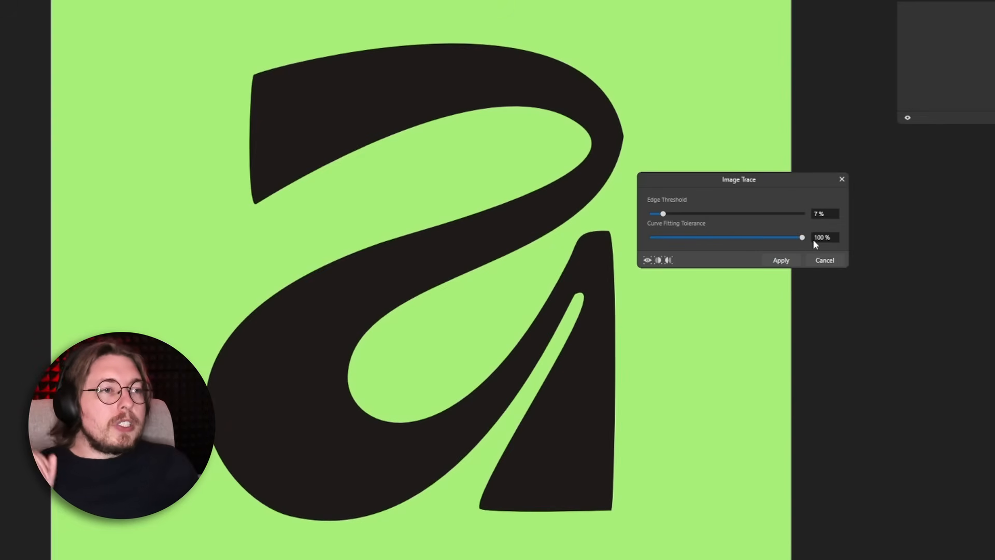
pyautogui.moveTo(629, 137)
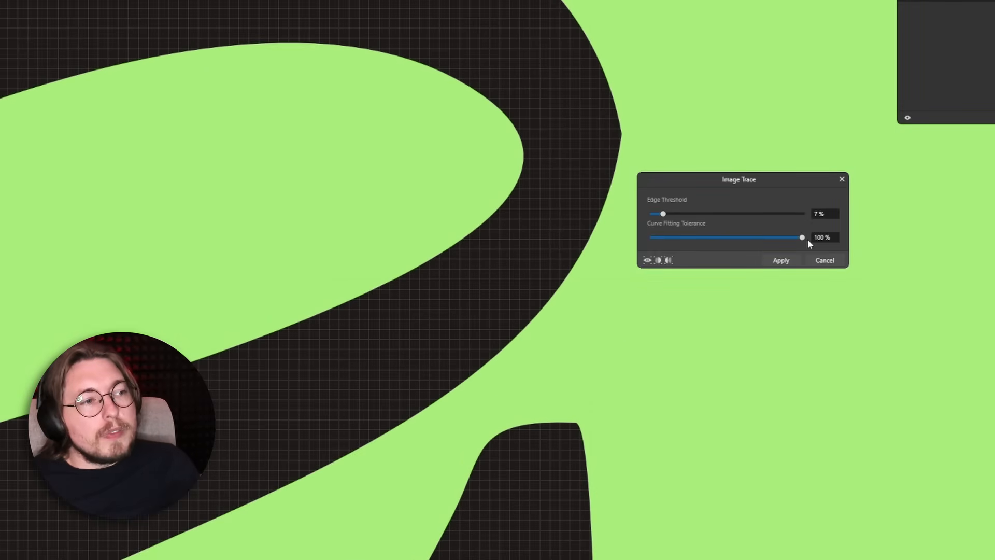
pyautogui.moveTo(803, 236); pyautogui.dragTo(651, 236)
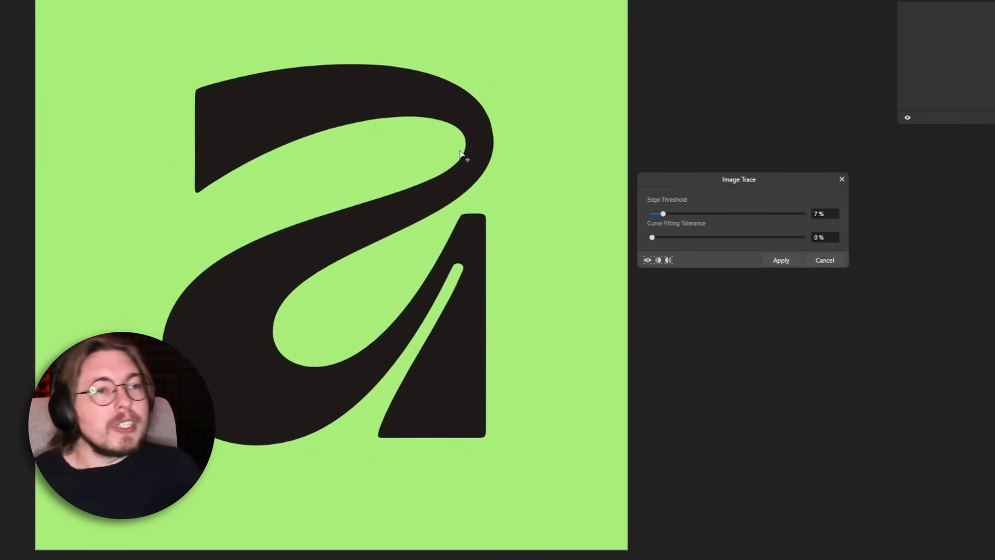
pyautogui.moveTo(462, 105)
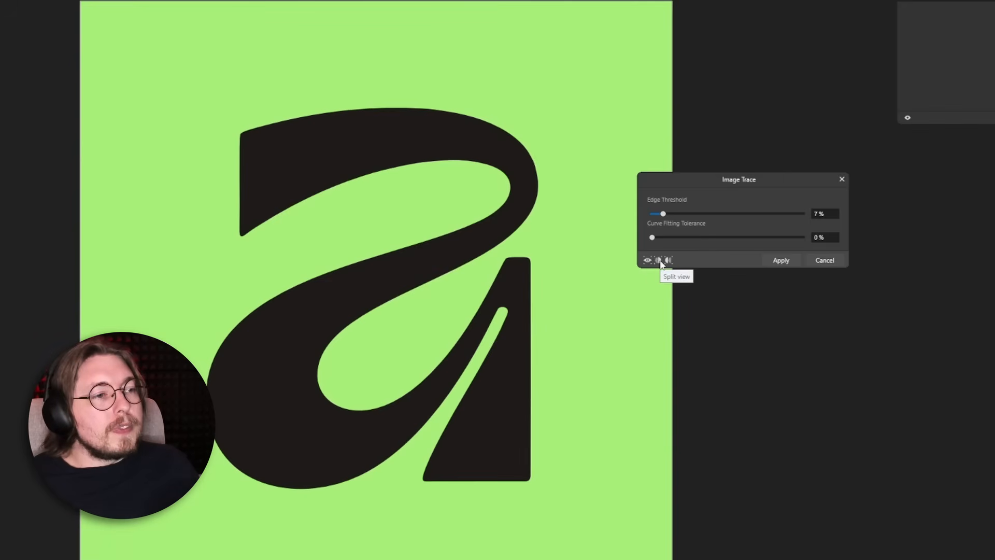
# Step: Show the split view, slide the divider across the letter and move the dialog off it
pyautogui.click(648, 260)
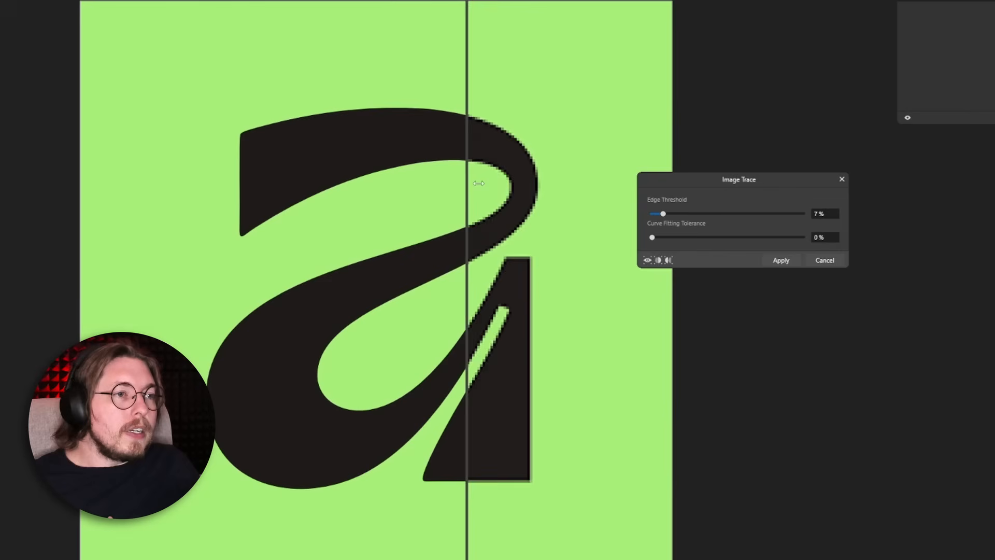
pyautogui.moveTo(479, 183); pyautogui.dragTo(530, 181)
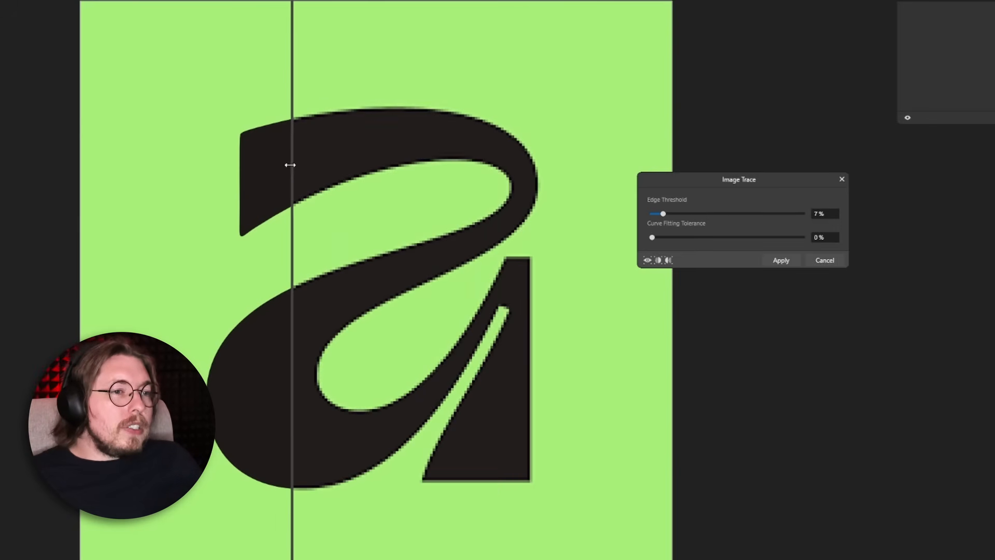
pyautogui.moveTo(292, 165); pyautogui.dragTo(202, 168)
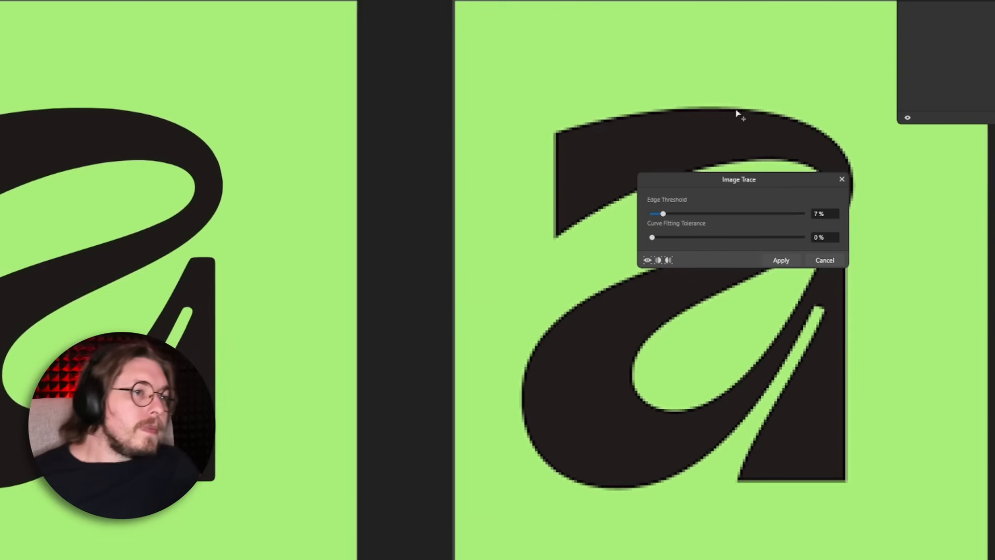
pyautogui.moveTo(759, 122)
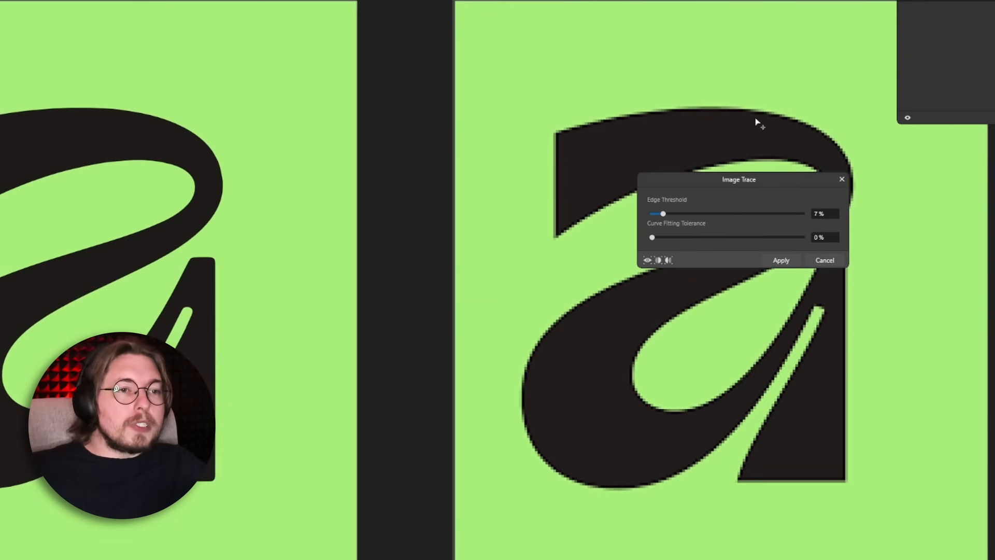
pyautogui.moveTo(739, 180); pyautogui.dragTo(392, 202)
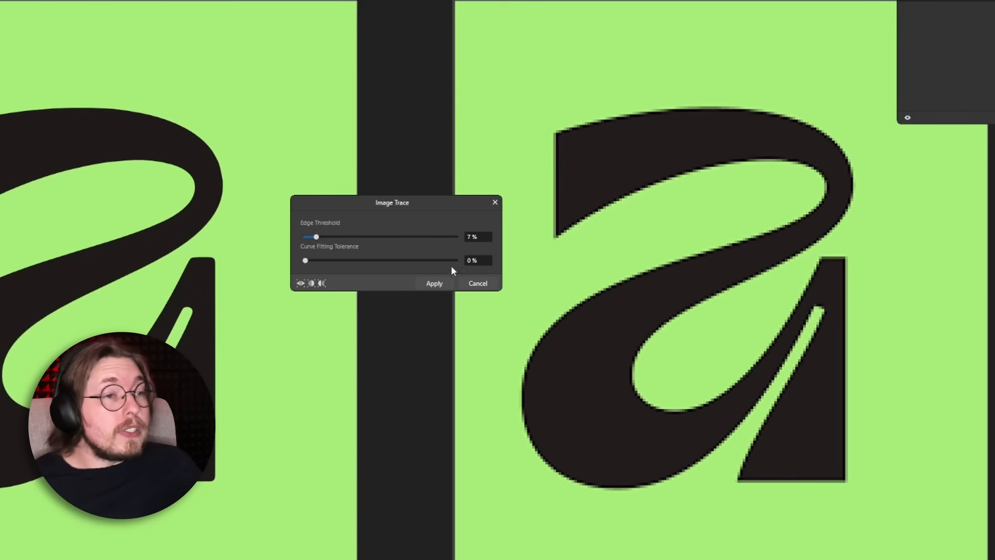
# Step: Apply the trace and inspect the two resulting Curve layers inside the Background group
pyautogui.click(434, 283)
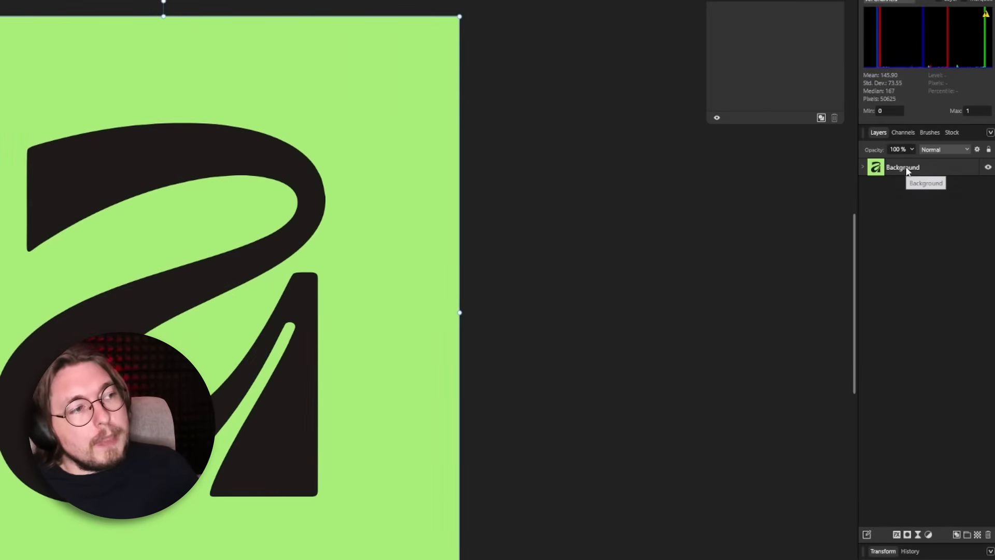
pyautogui.click(863, 166)
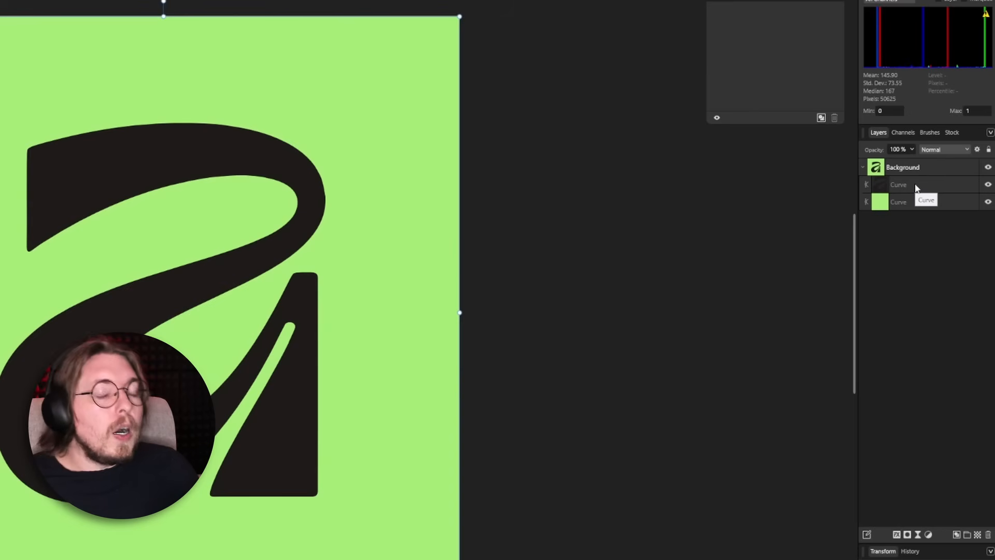
pyautogui.click(920, 185)
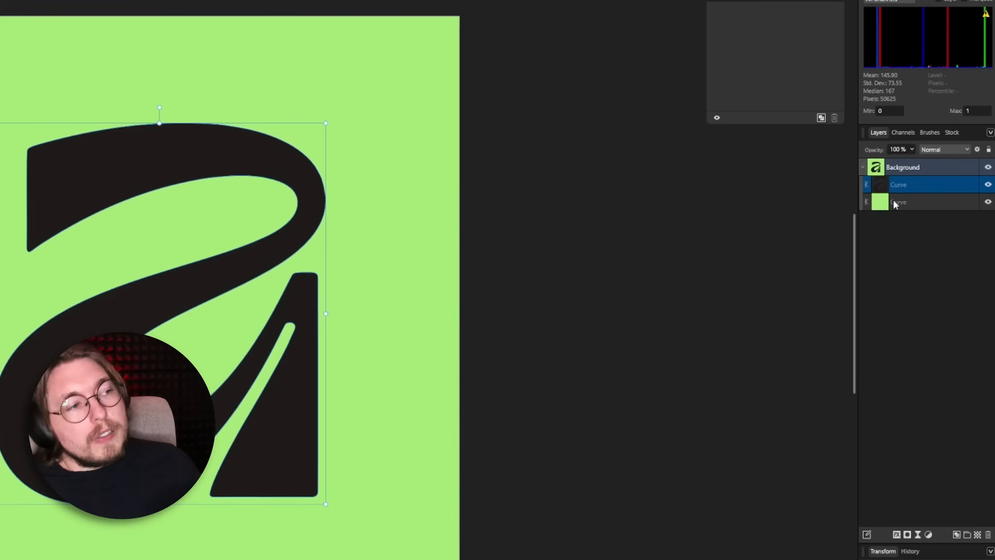
pyautogui.click(920, 202)
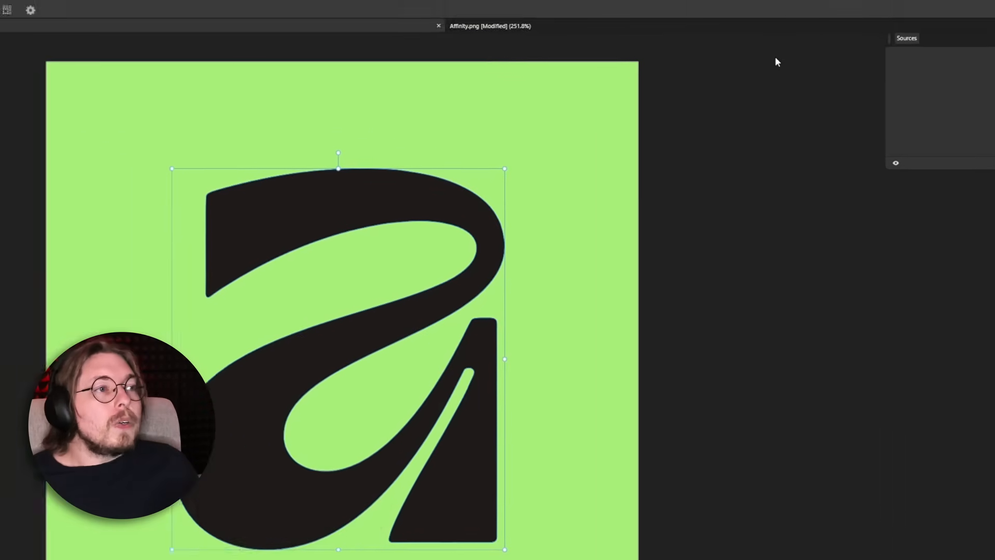
# Step: Set the traced document's page size to 700 × 700 px in Document Setup
pyautogui.click(91, 9)
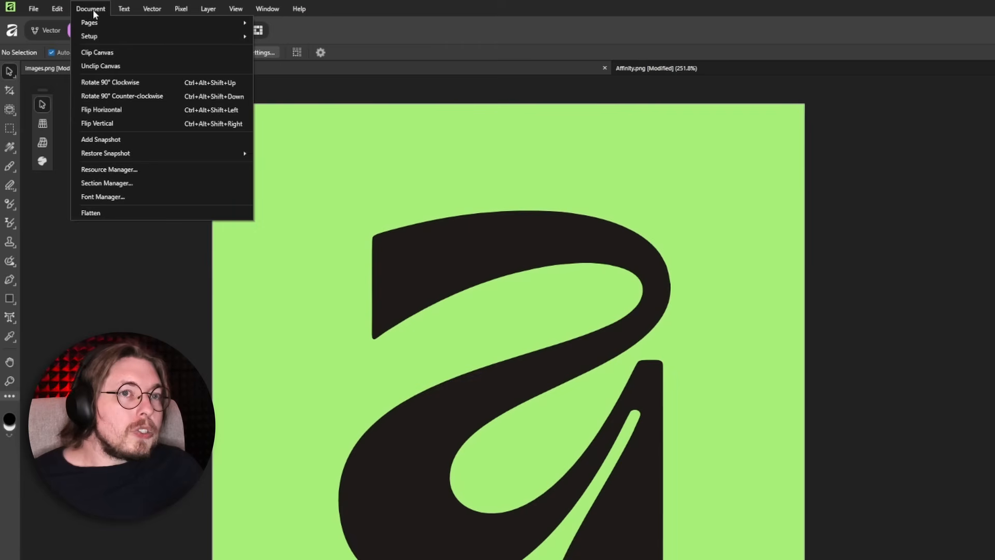
pyautogui.moveTo(99, 25)
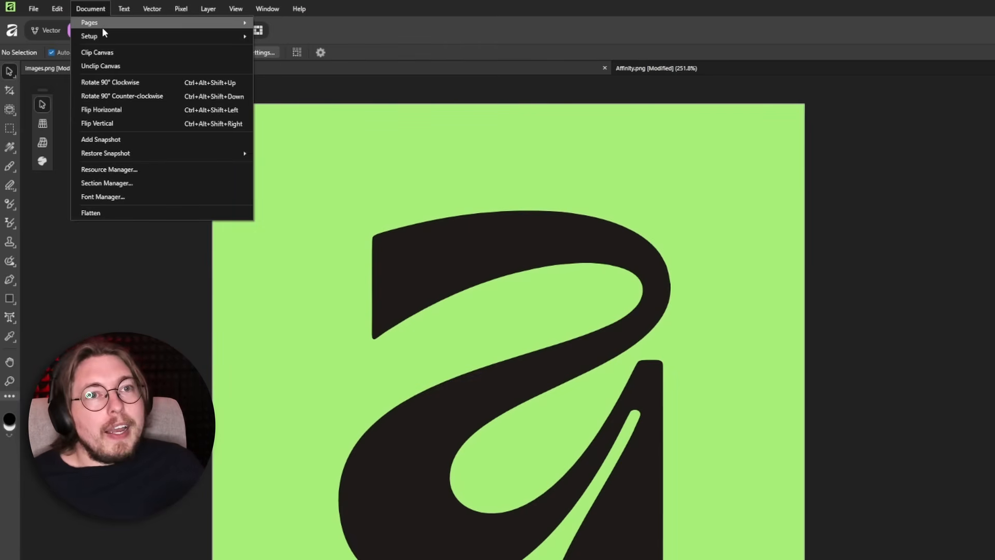
pyautogui.moveTo(89, 36)
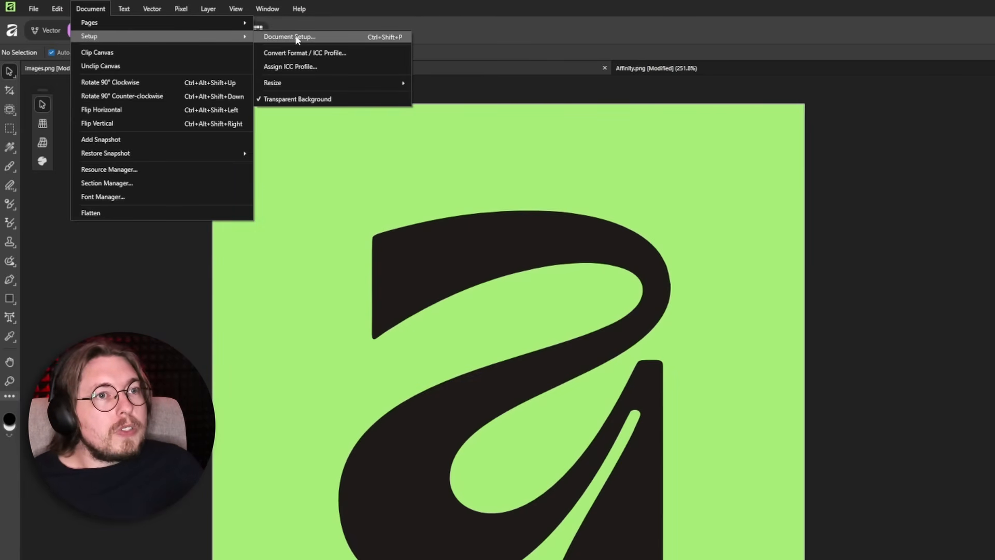
pyautogui.click(290, 37)
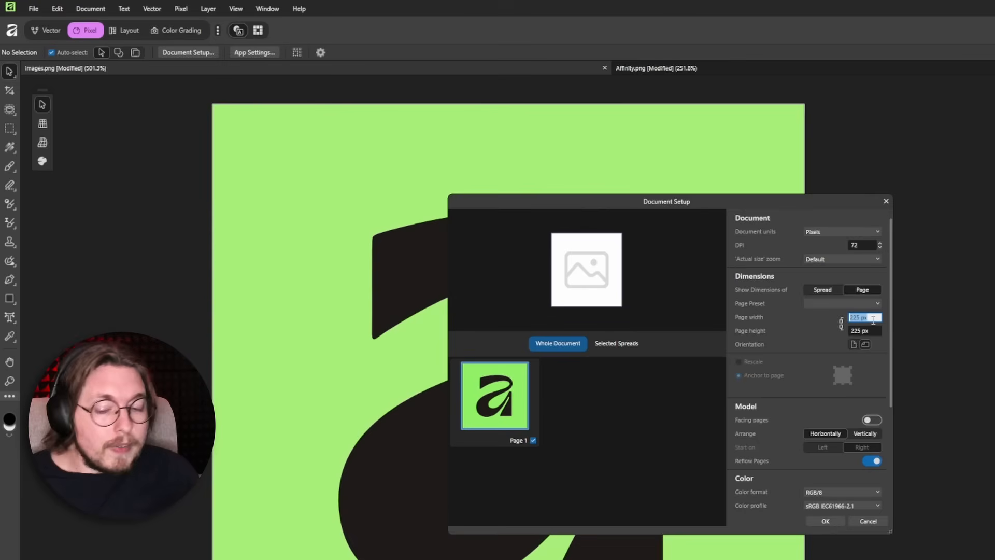
pyautogui.write('700')
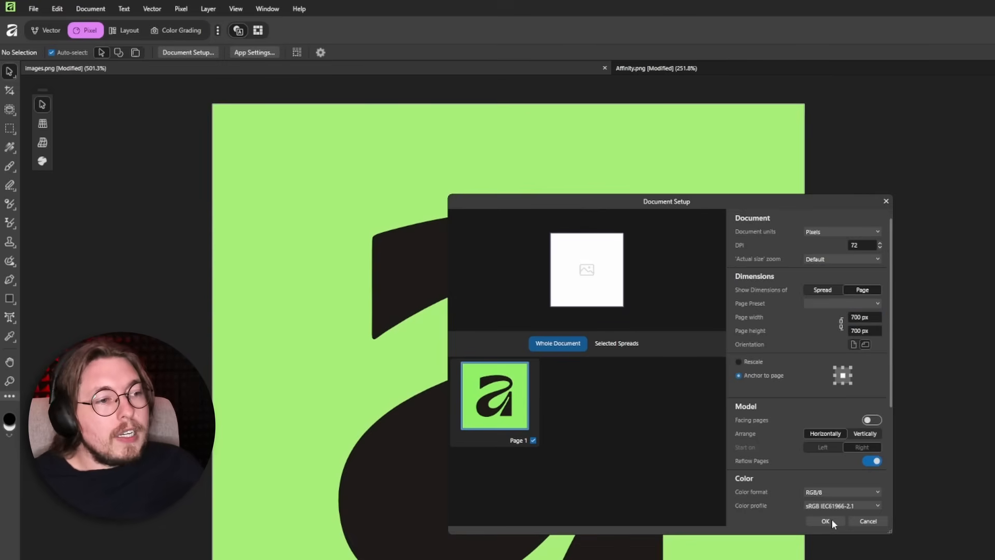
pyautogui.click(824, 522)
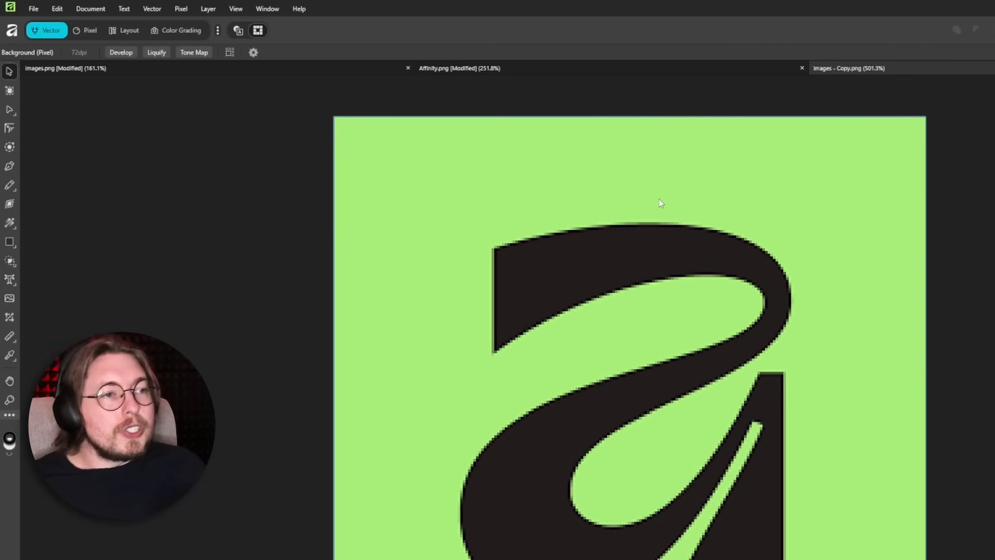
# Step: Enter a 700 px page width in Document Setup for the pixelated copy
pyautogui.click(90, 8)
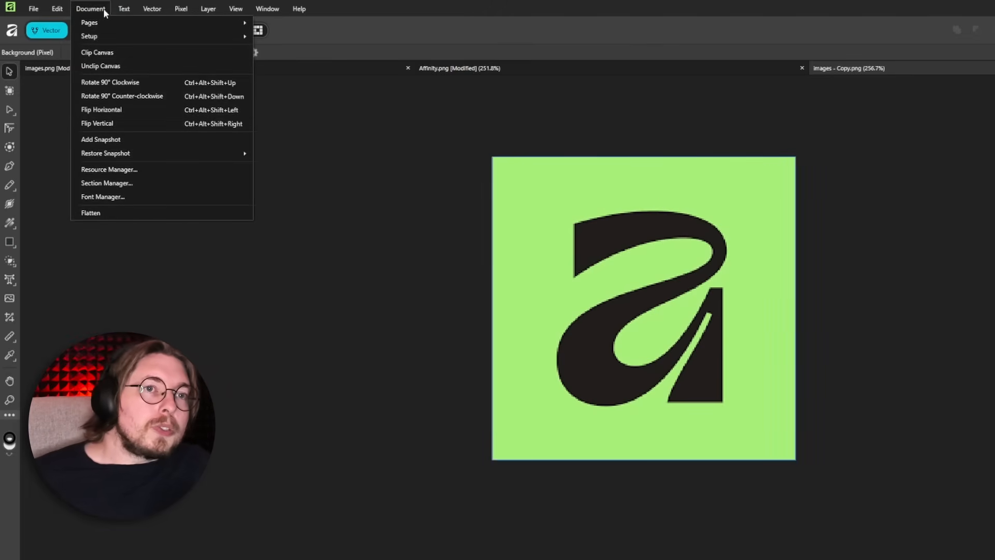
pyautogui.click(90, 8)
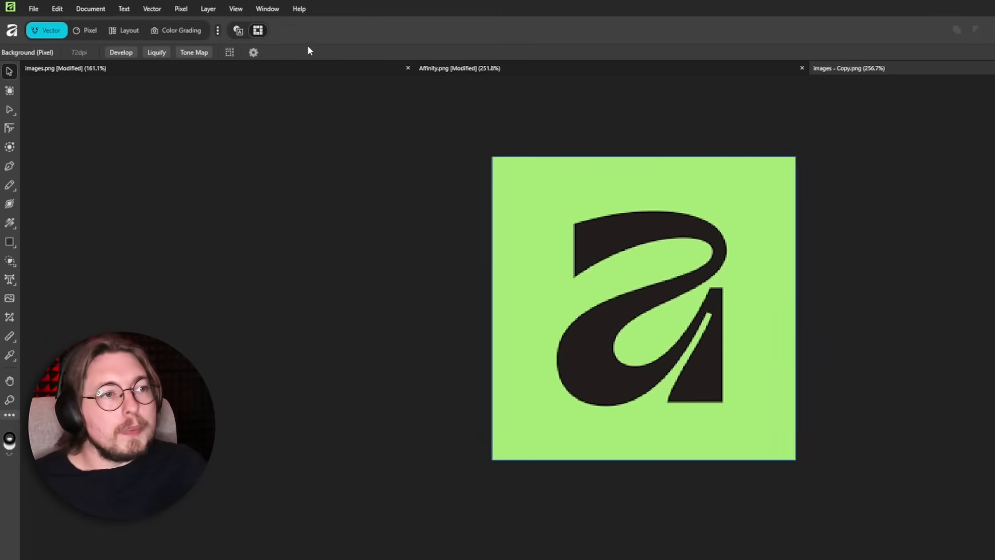
pyautogui.click(91, 9)
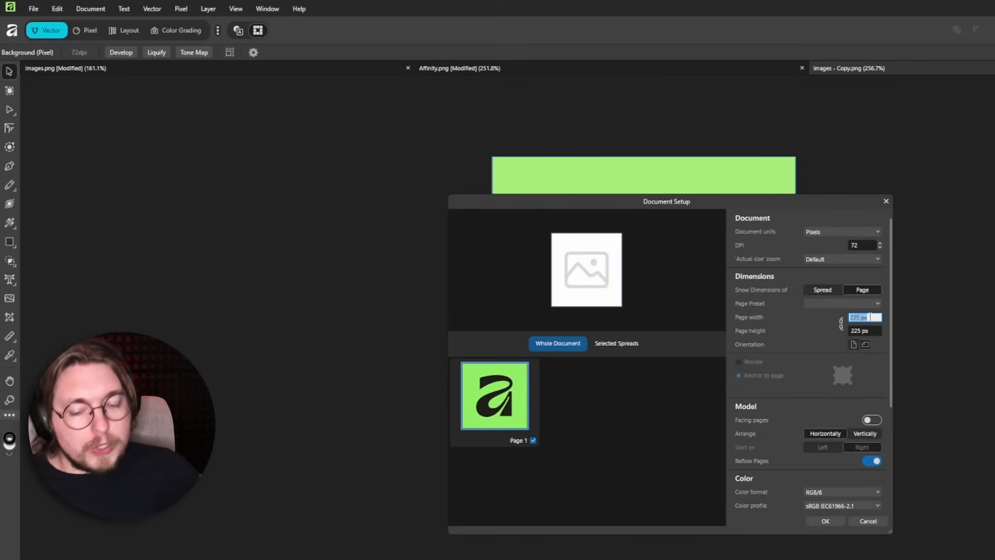
pyautogui.write('700')
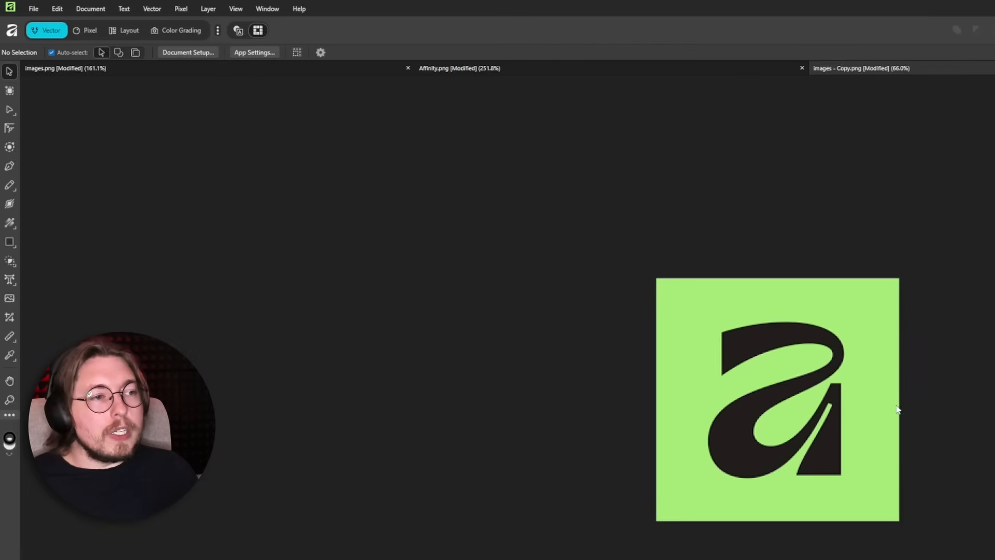
pyautogui.moveTo(762, 335)
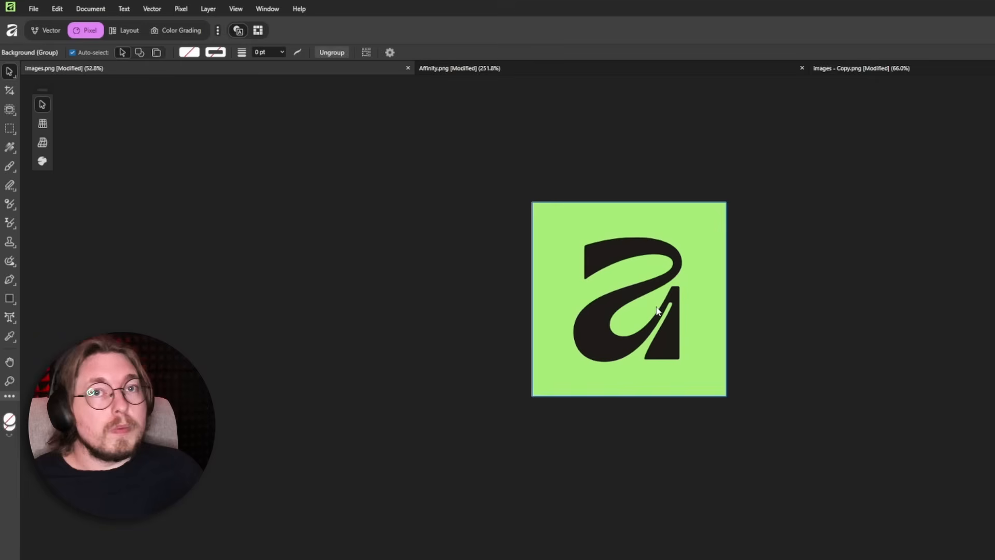
# Step: Select the traced logo group on the images.png document
pyautogui.click(628, 299)
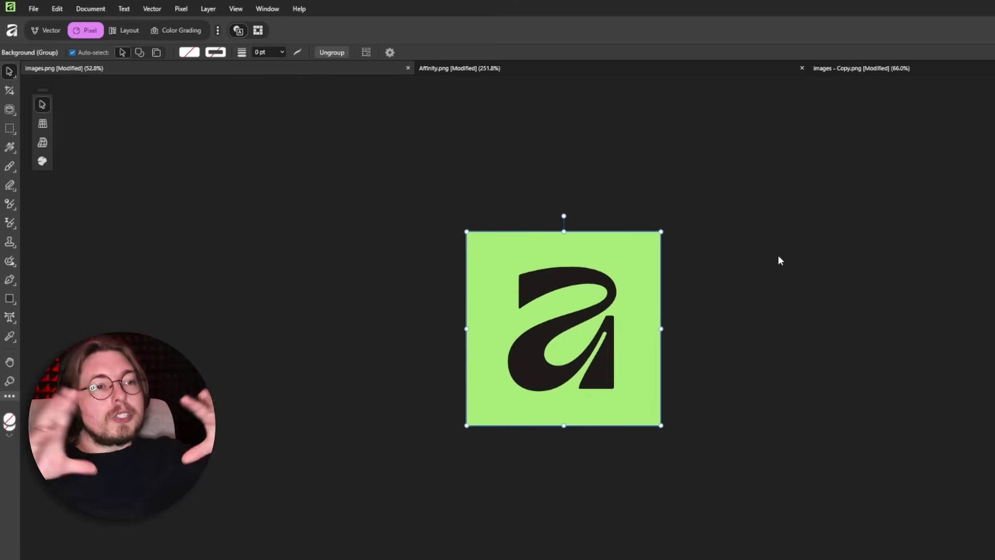
pyautogui.moveTo(801, 233)
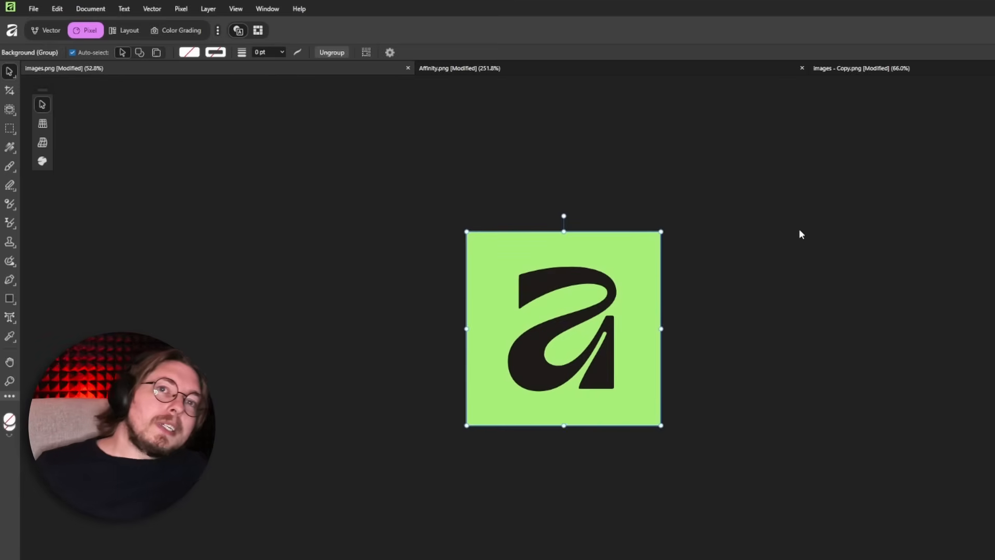